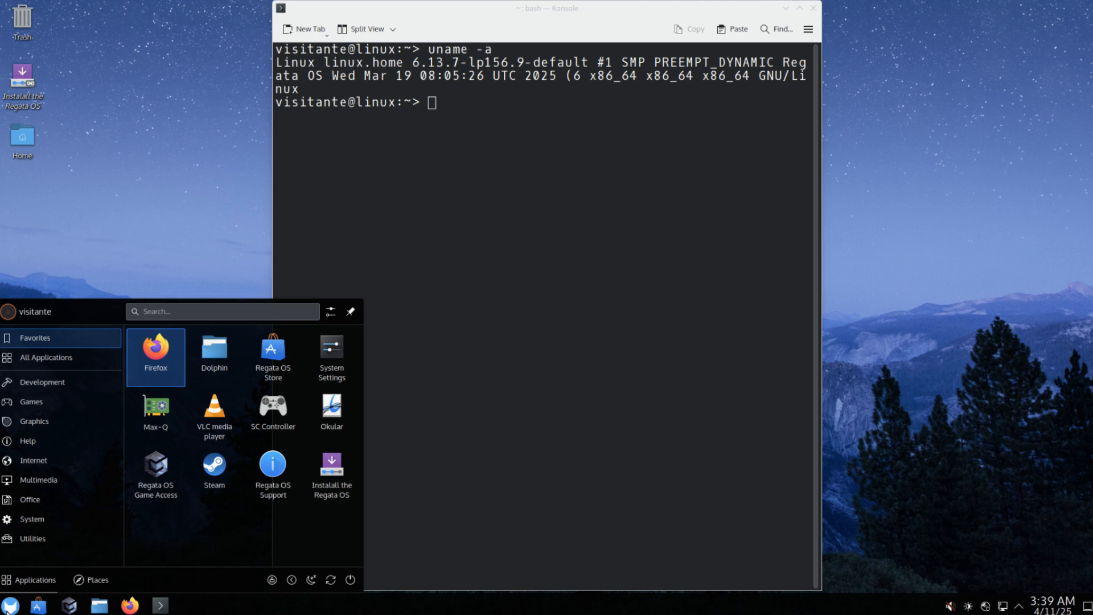
- Launch Regata OS Game Access from the launcher's Favorites list
{"action": "left_click", "coordinate": [155, 474]}
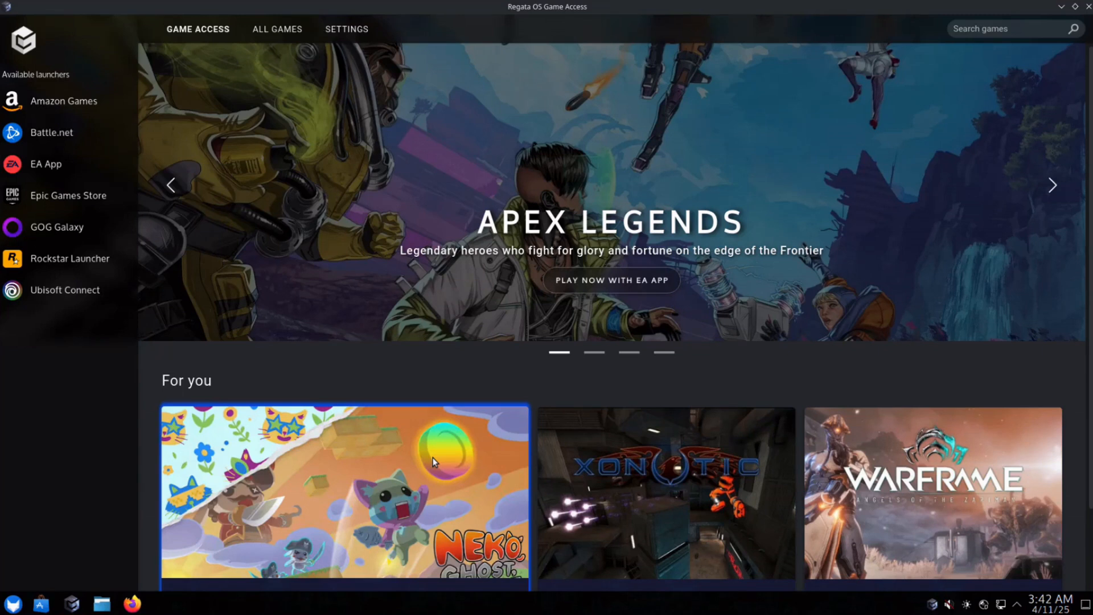
{"action": "left_click", "coordinate": [1051, 186]}
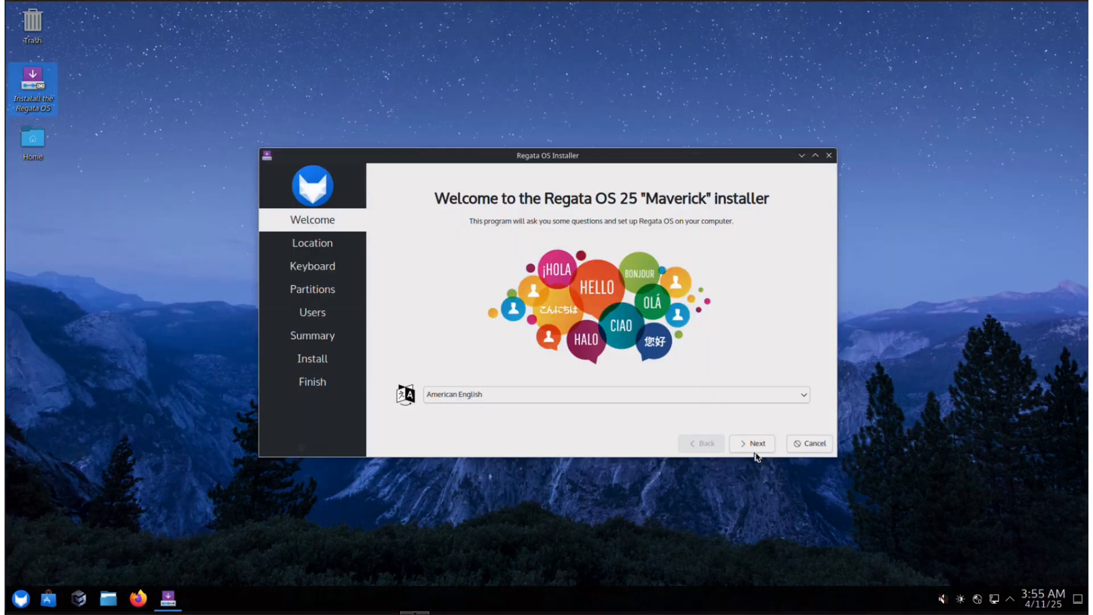
- Keep Europe/Amsterdam location, choose Erase disk on Partitions, and advance to the Users page
{"action": "left_click", "coordinate": [753, 443]}
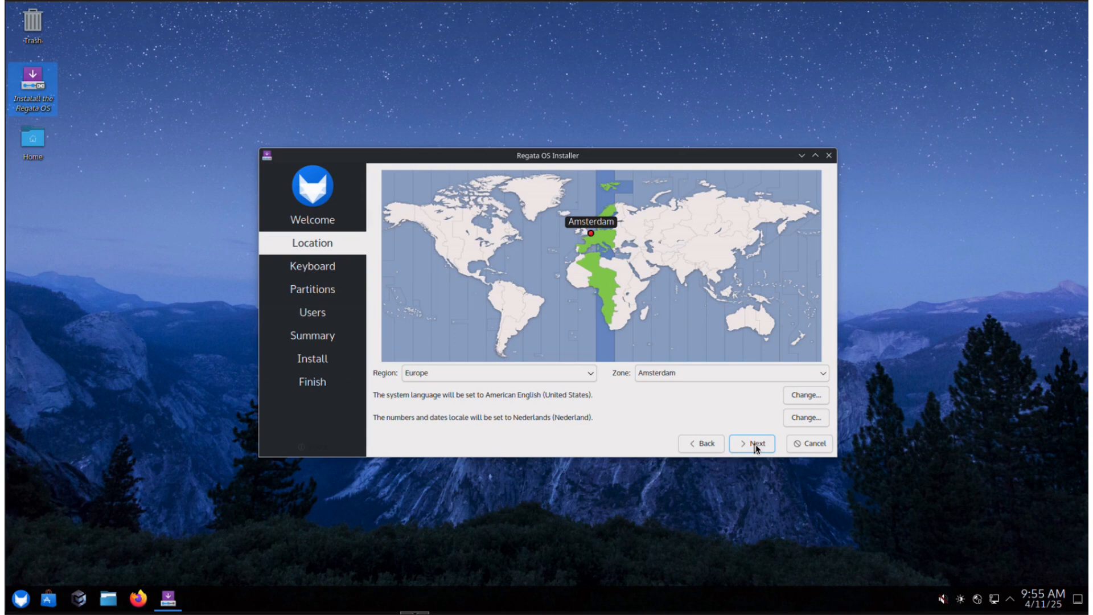
{"action": "left_click", "coordinate": [751, 443]}
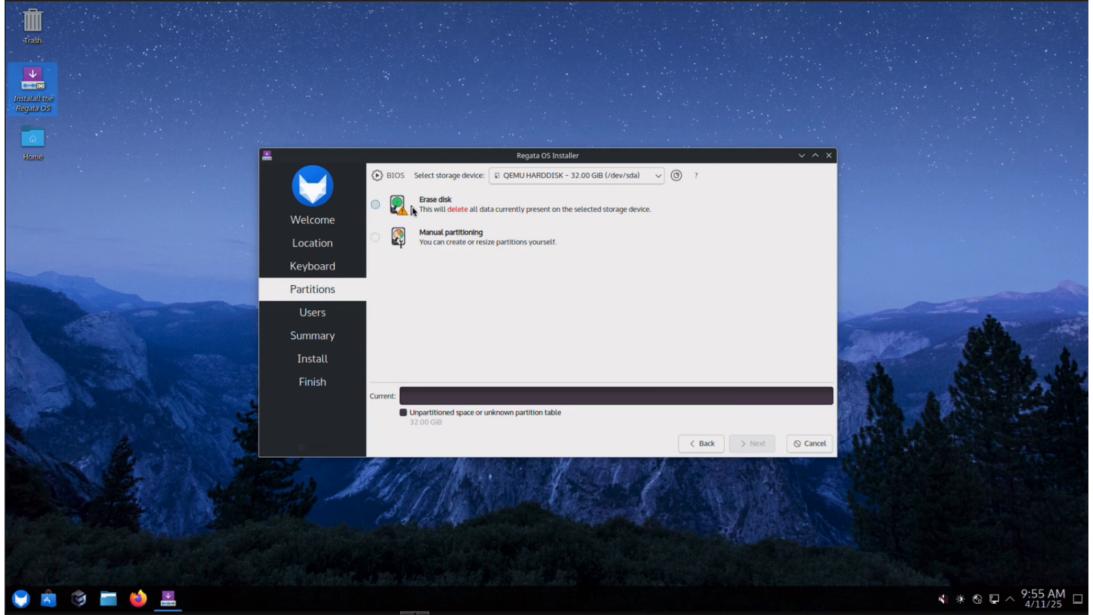
{"action": "left_click", "coordinate": [374, 205]}
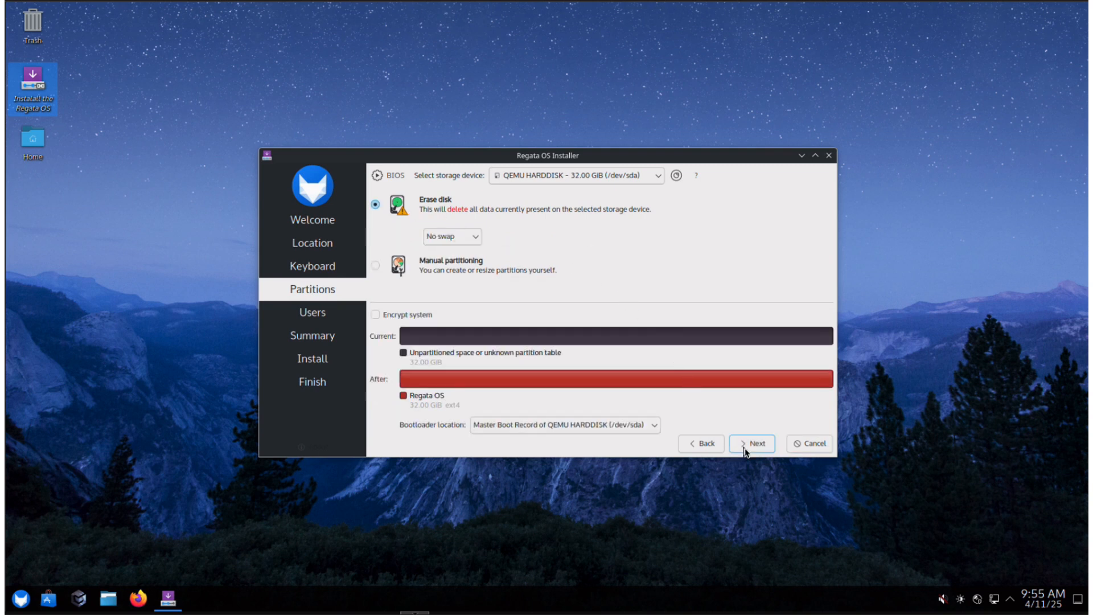
{"action": "left_click", "coordinate": [751, 443]}
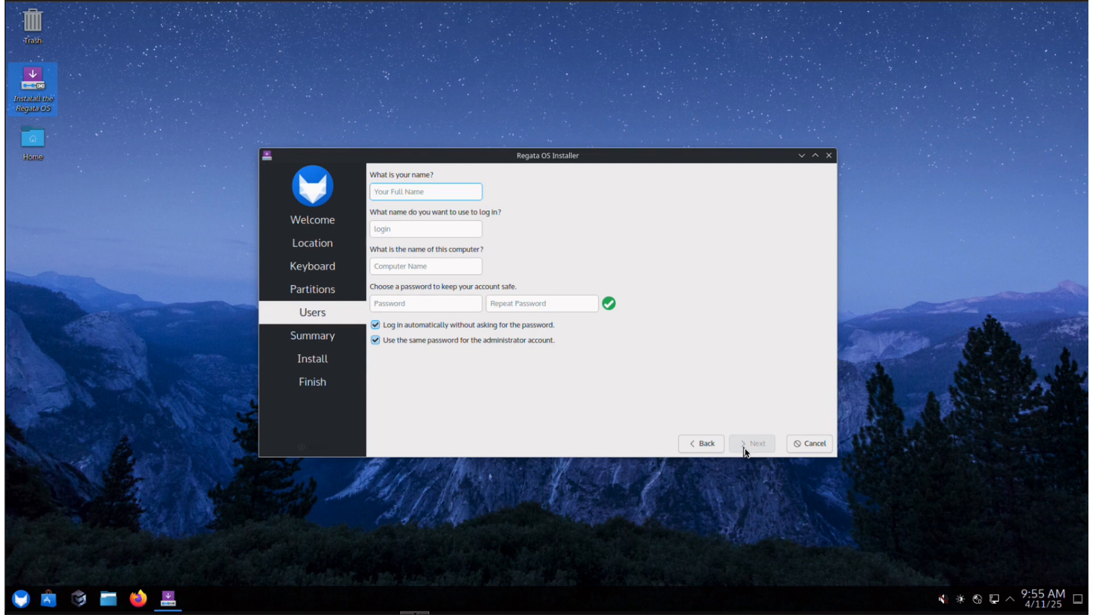